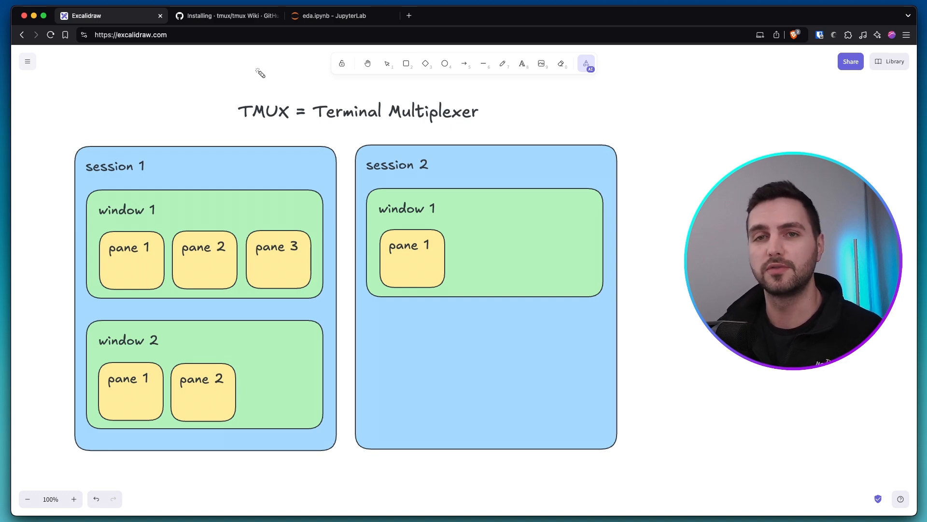
mouse_move(162, 133)
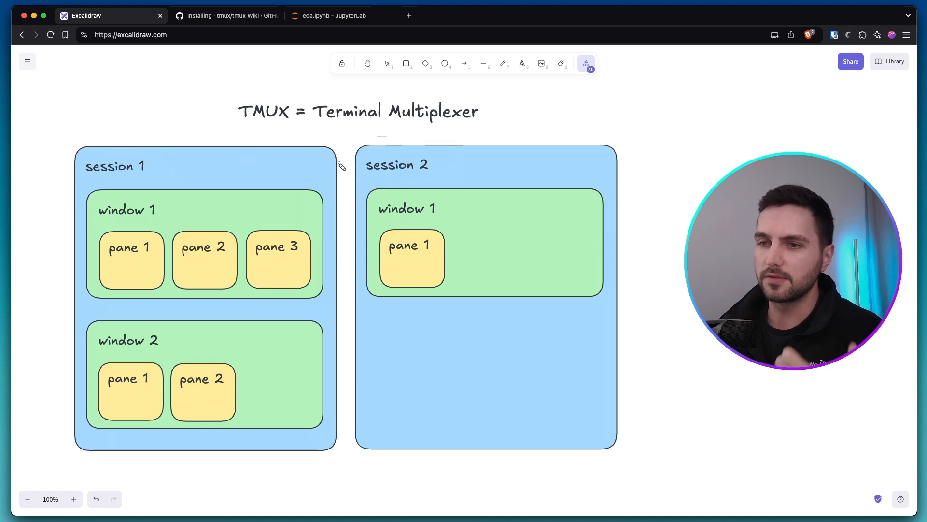
- Mark window 1's panes in the diagram, then attach the MyMlProject session via the session chooser
drag(78, 184, 335, 183)
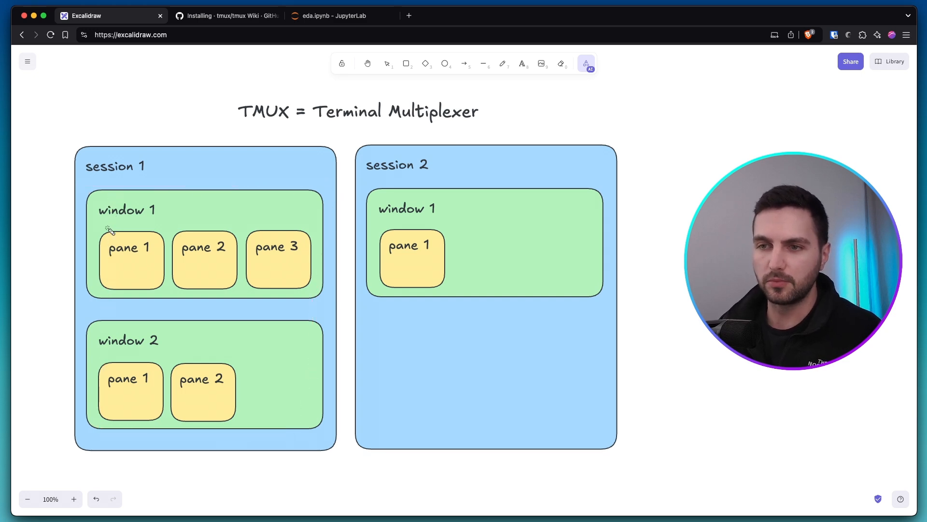
drag(109, 230, 91, 293)
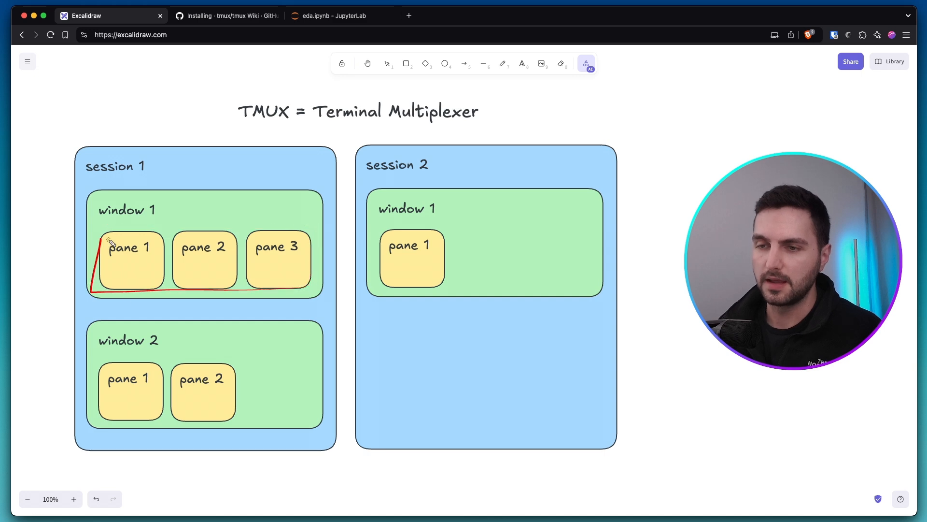
key(cmd+z)
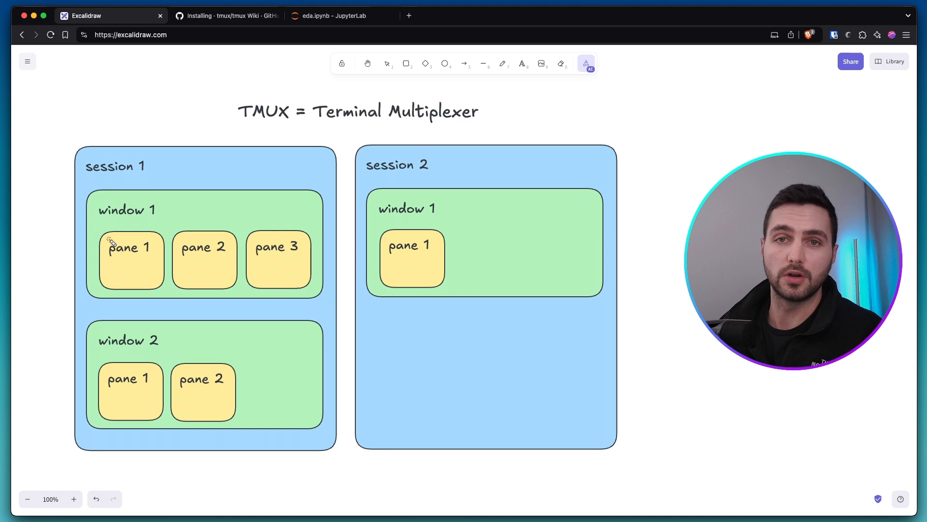
mouse_move(57, 147)
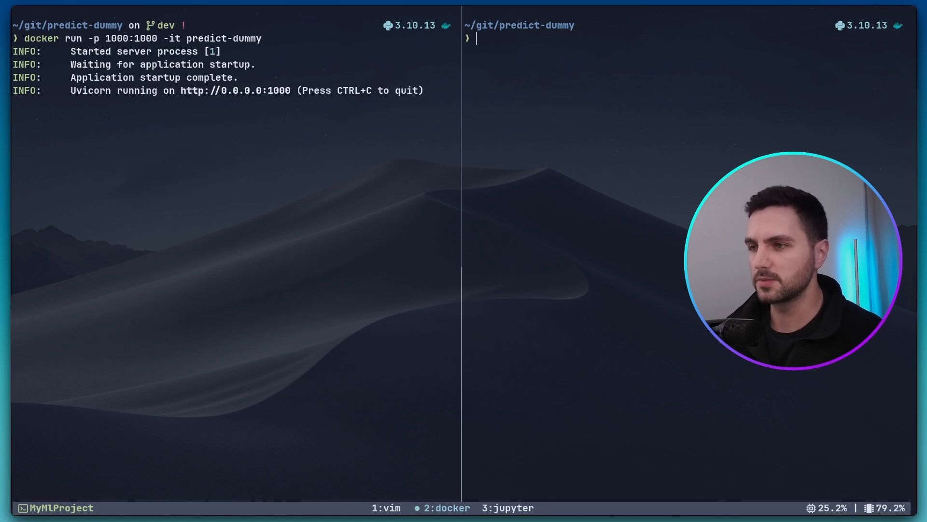
key(ctrl)
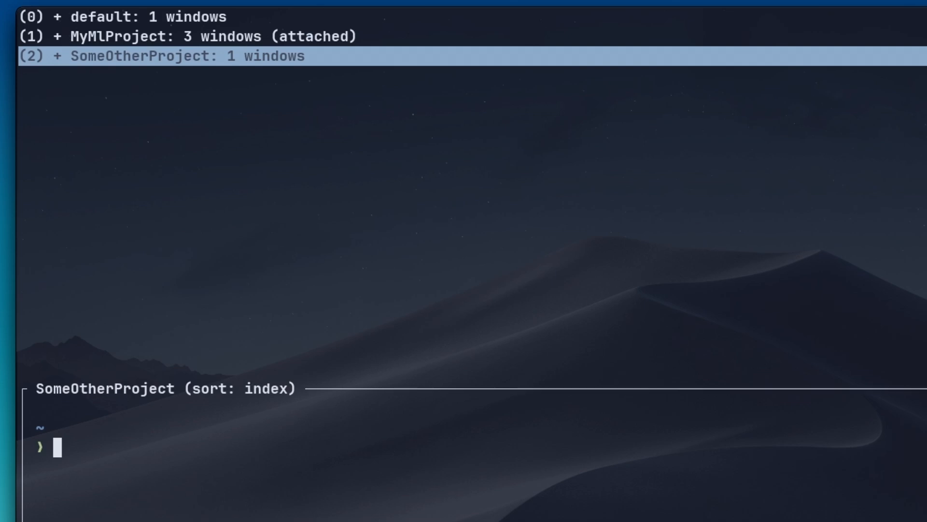
key(Enter)
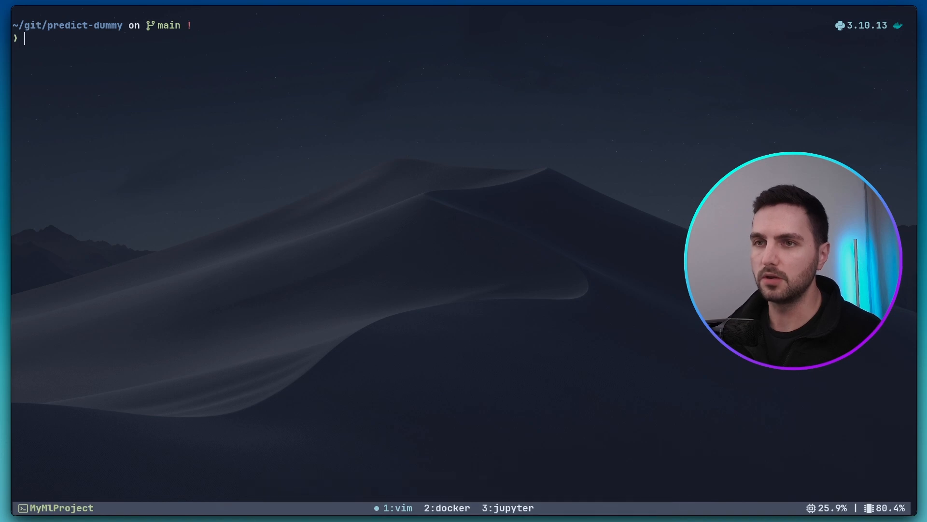
- Launch nvim on predict-dummy, browse the file tree to main.py, then switch to the jupyter window
key(Return)
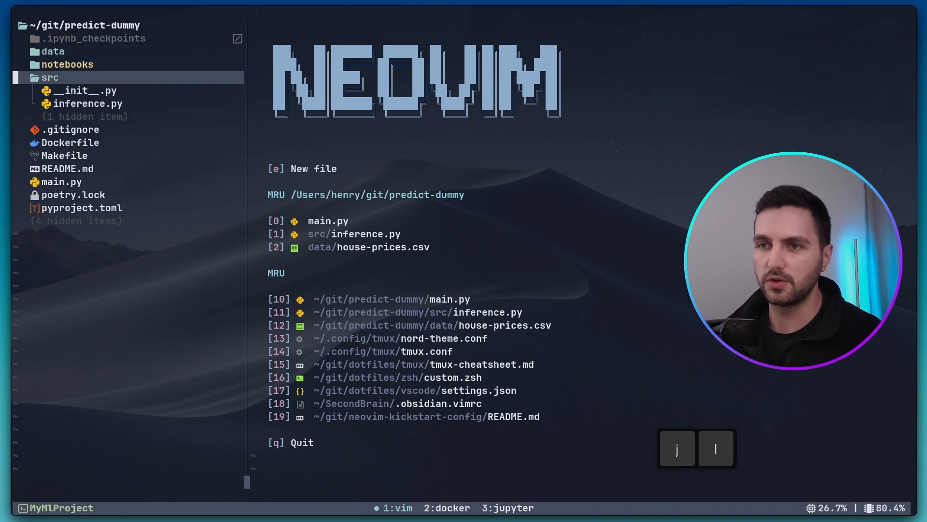
key(j)
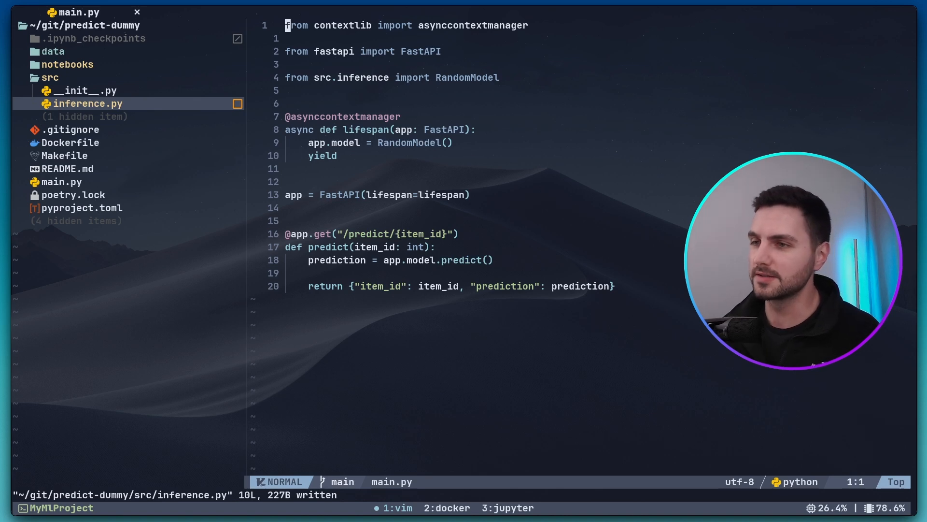
key(3)
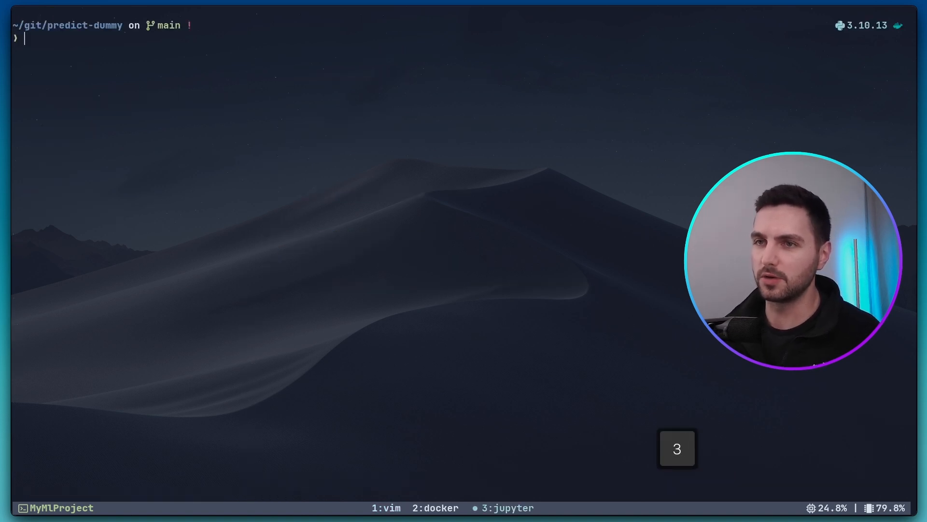
- Run poetry run jupyter lab and open eda.ipynb to scroll through the house-prices cells
text(poetry run jupyter lab)
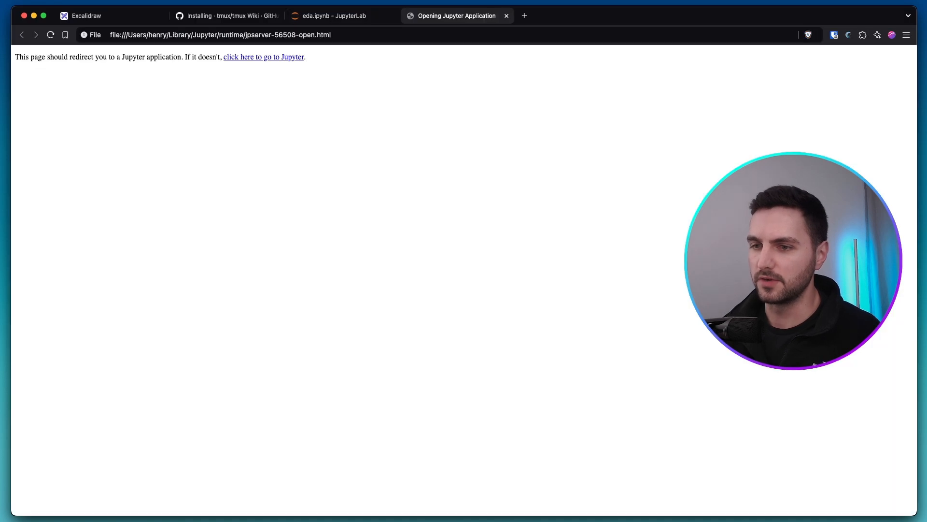
click(262, 57)
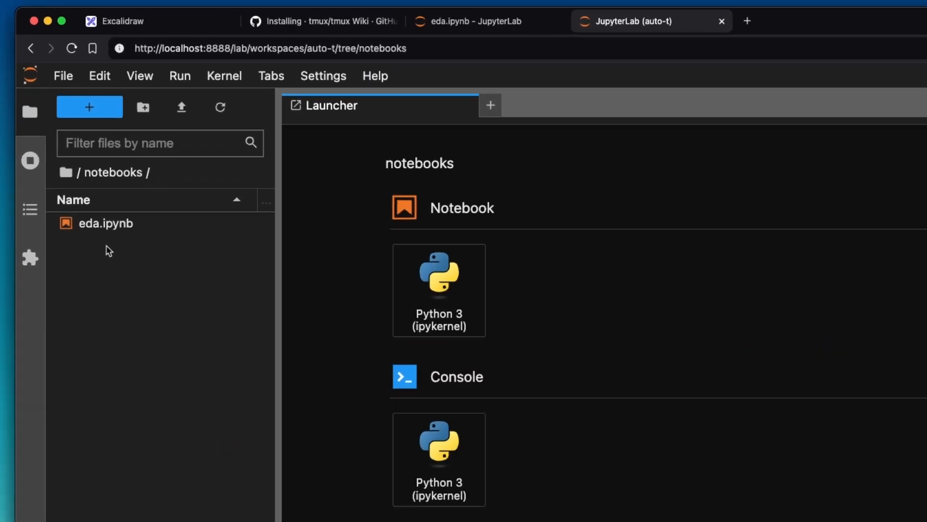
double_click(105, 223)
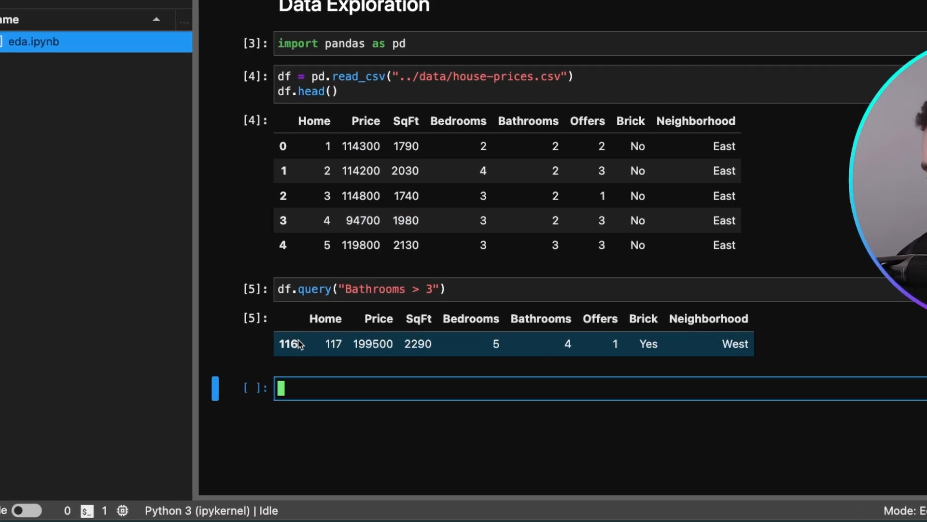
scroll(down, 3)
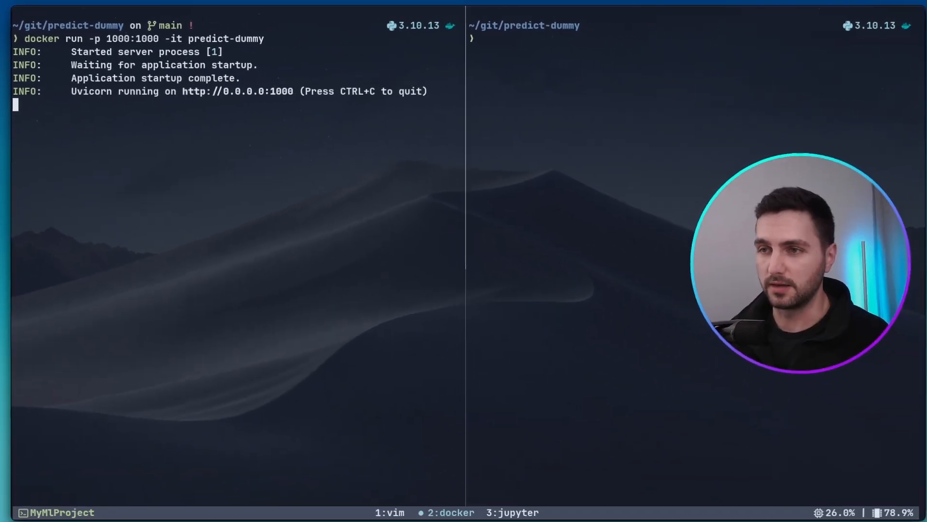
- Send curl -X GET "0.0.0.0:1000/predict/11" to the predict-dummy server from the right pane
text(curl -X GET "0.0.0.0:1000/predict/12345")
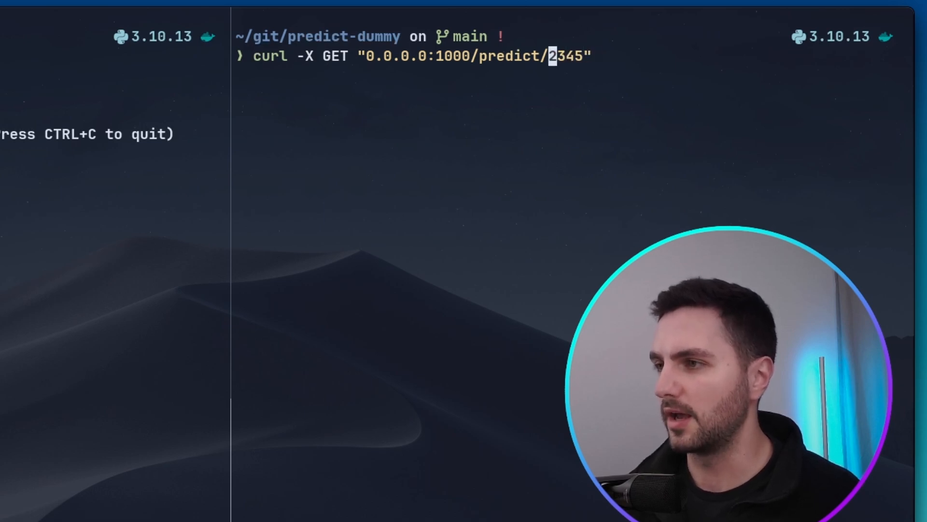
text(11)
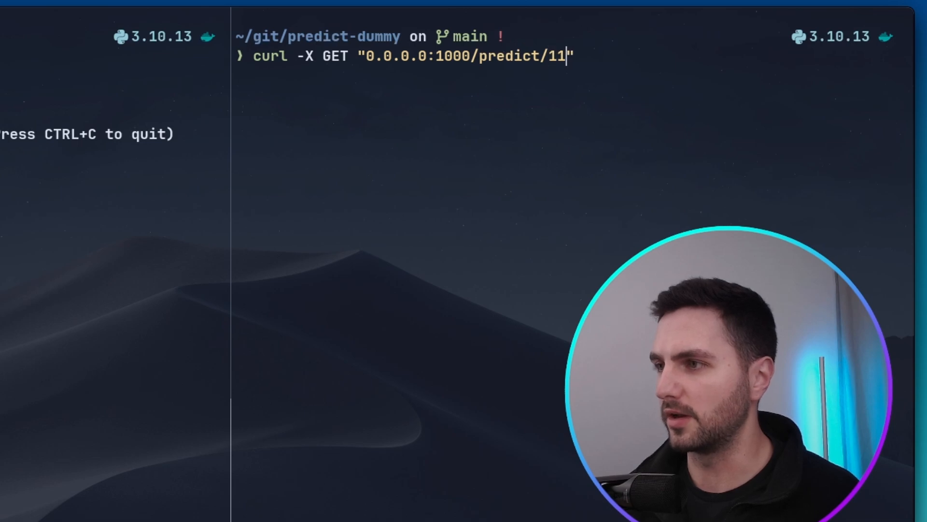
key(Enter)
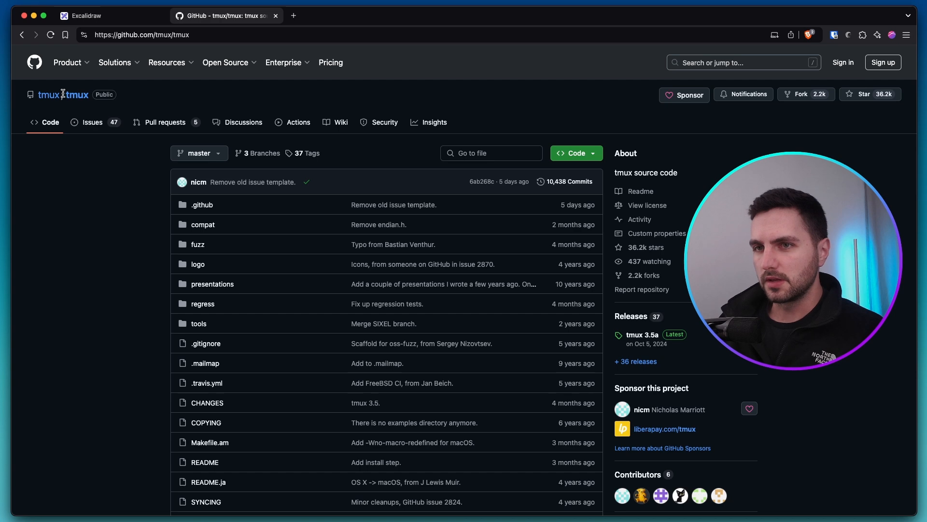
mouse_move(341, 123)
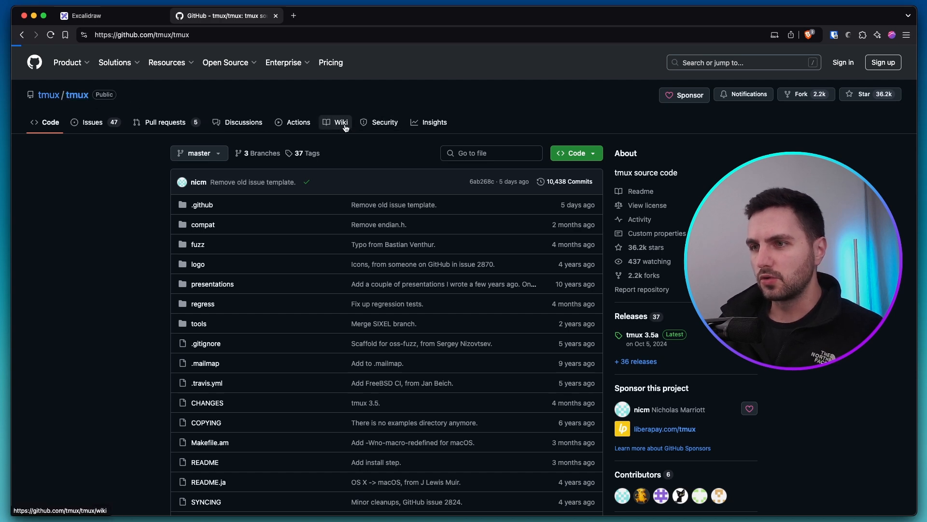
- Open the tmux GitHub wiki and follow its how to install tmux link
click(341, 122)
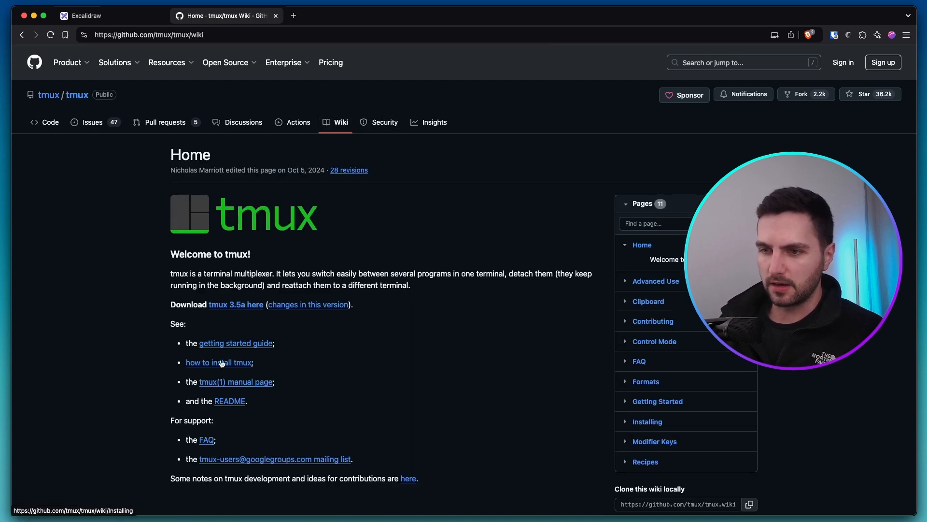
click(217, 362)
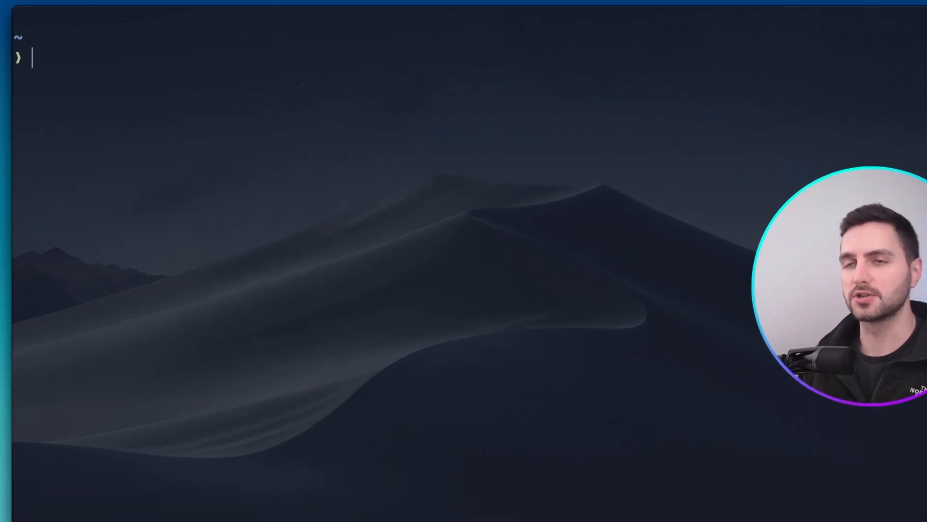
- Create session Sess with tmux new -s Sess and list the home directory inside it
text(tmux new -s Sess)
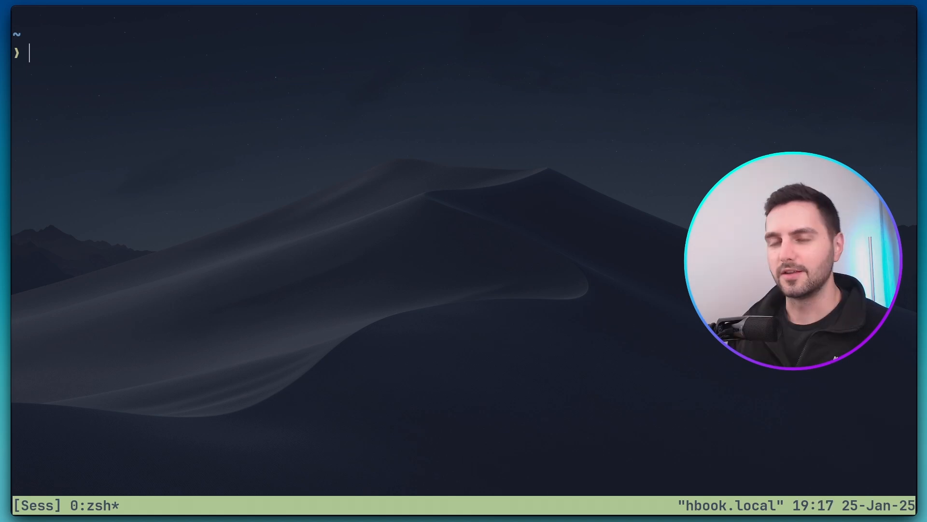
text(ls)
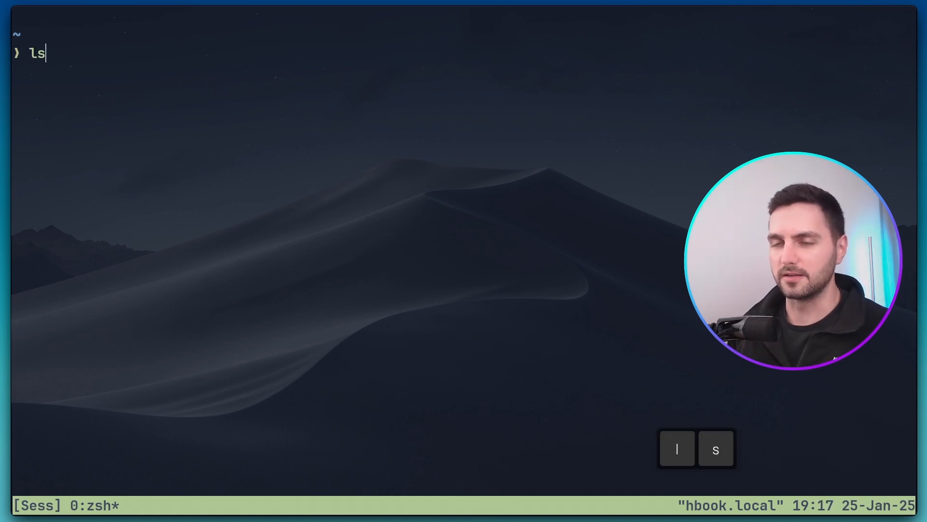
key(Return)
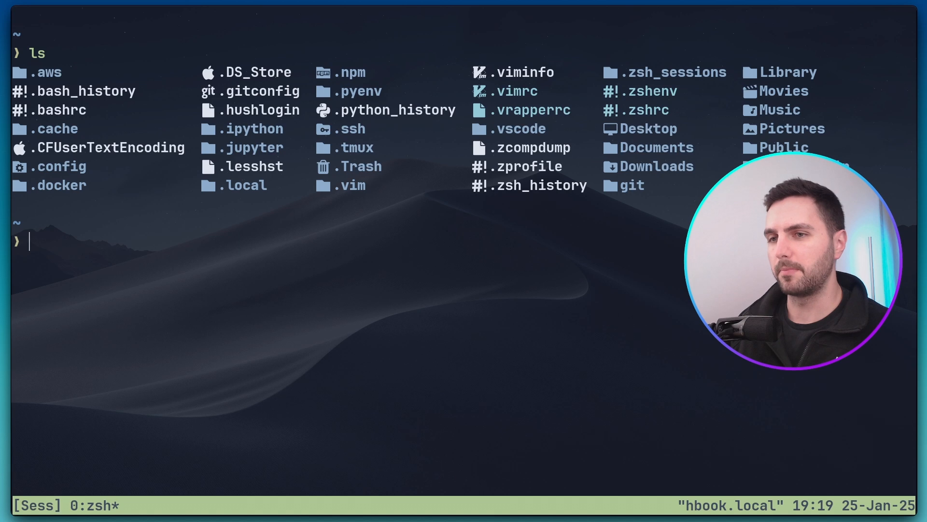
text(tmux new -s Sess)
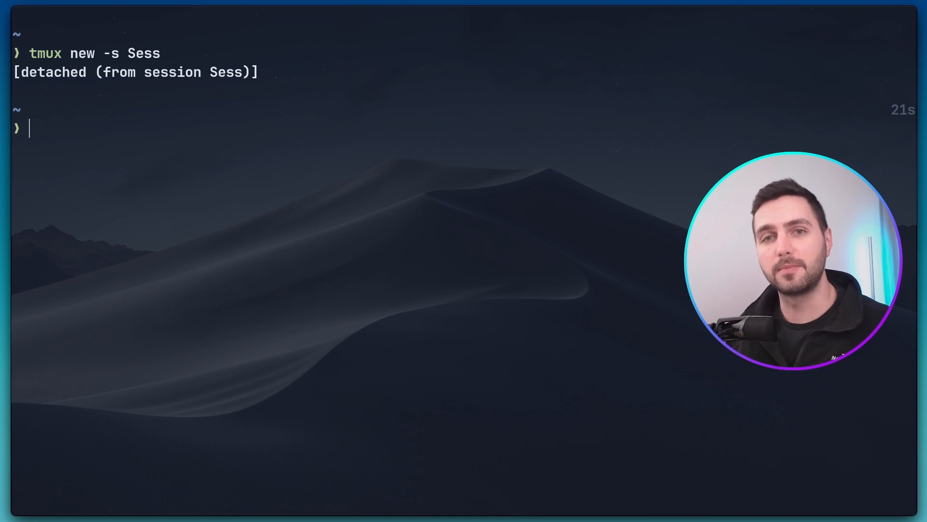
- Echo hello world in the plain shell, then list sessions with tmux ls before reattaching Sess
text(echo "hello world)
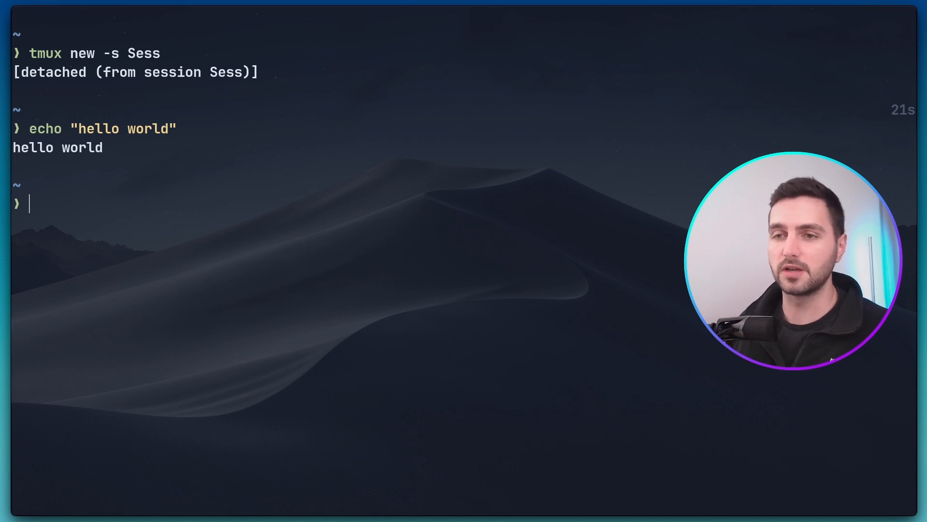
text(tmux ls)
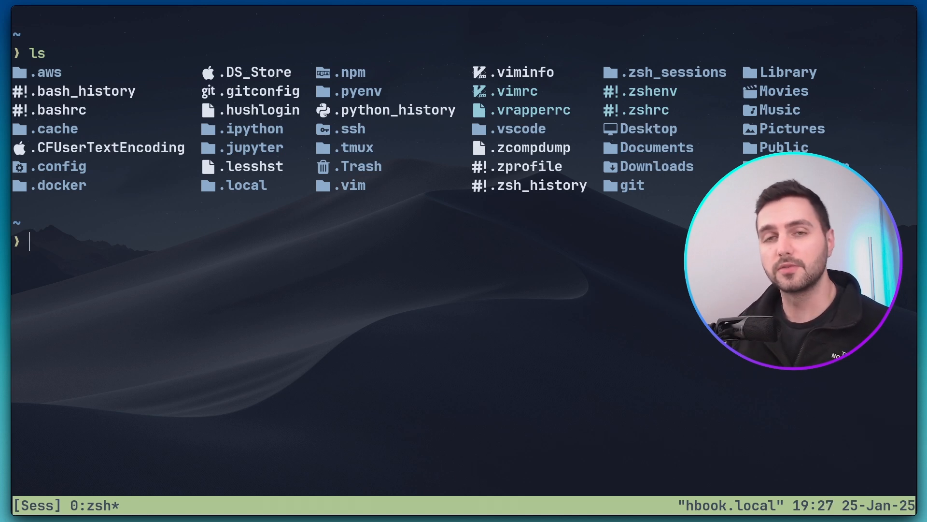
- Show tmux kill-server && rm -rf /tmp/tmux-*, then list sessions showing Sess with 1 window attached
text(tmux kill-server && rm -rf /tmp/tmux-*)
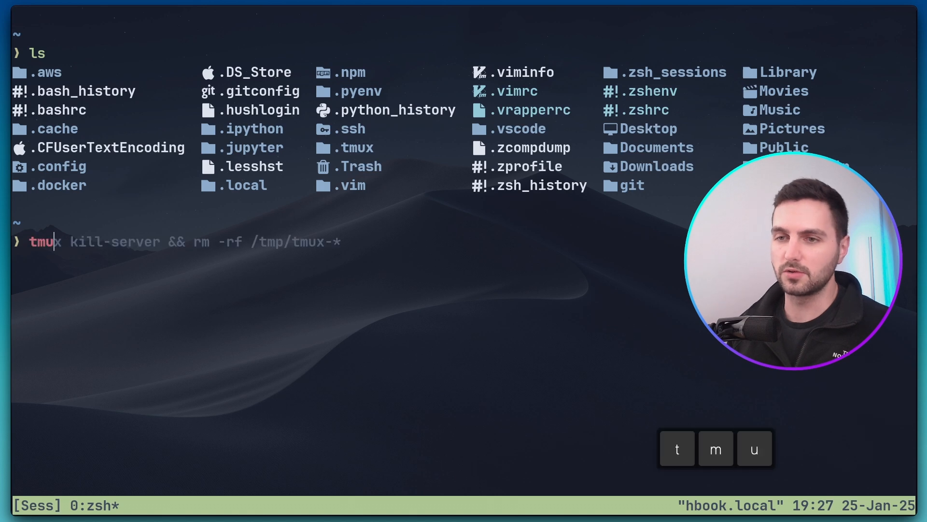
text(ls)
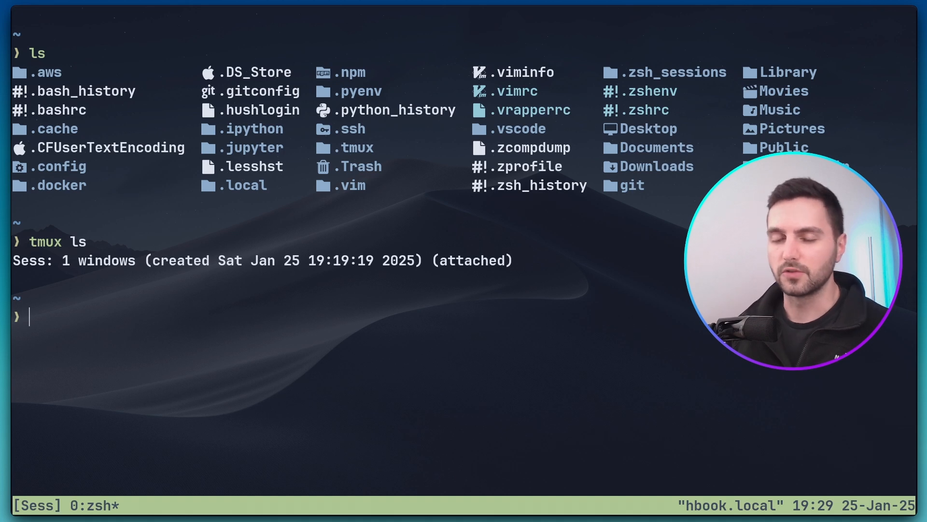
key(b)
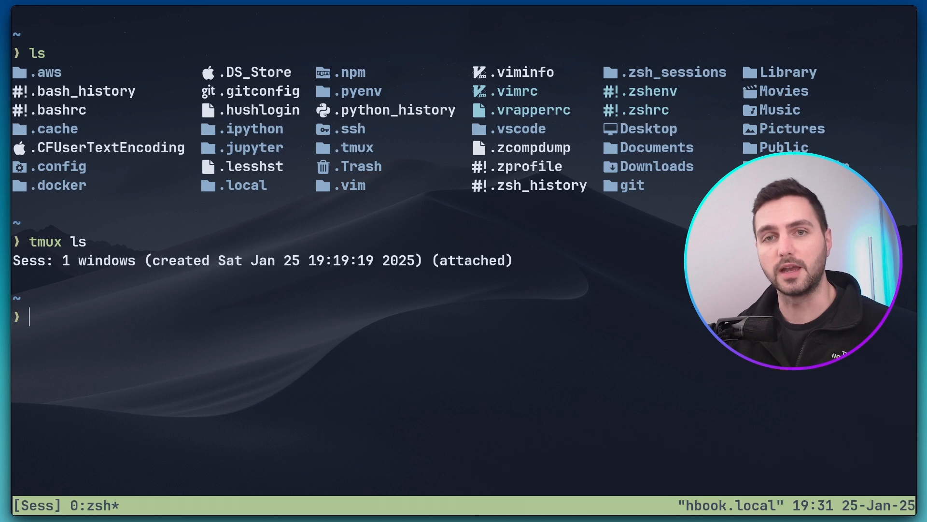
- Create a second window with prefix+c and rename the windows main and second
key(ctrl+b)
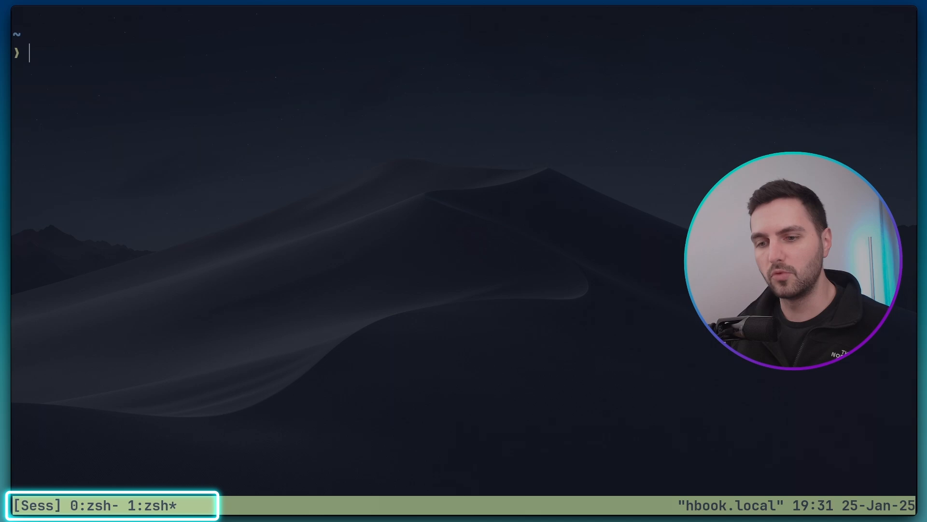
key(ctrl+b)
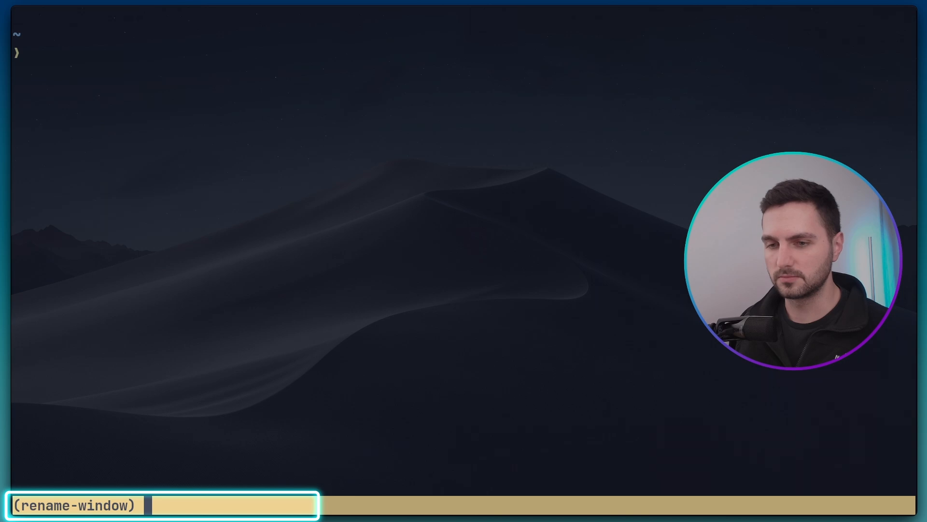
key(Return)
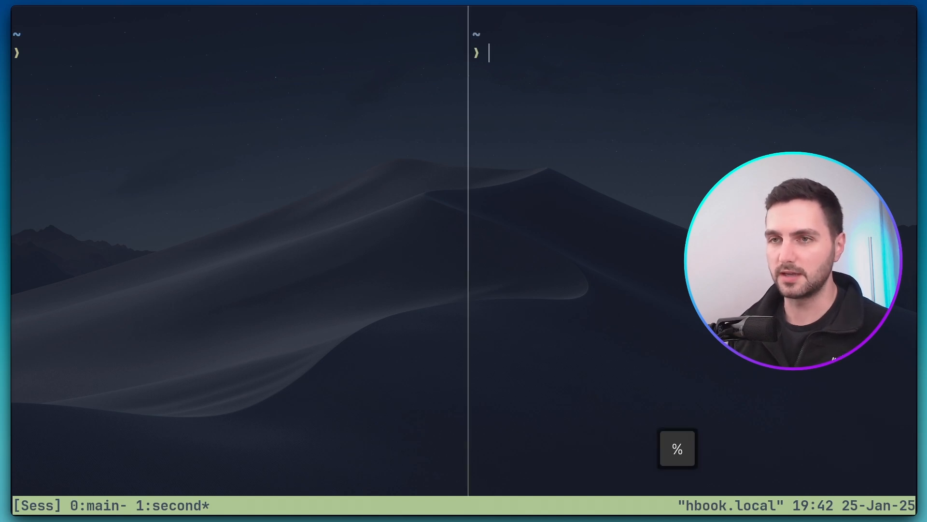
- Run htop in the right pane of window second, then ls in the other pane
text(htop)
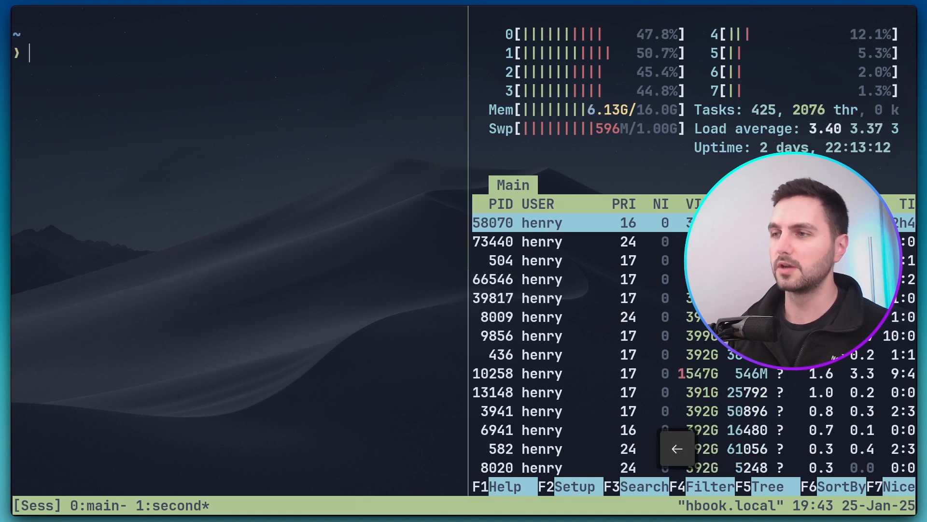
text(ls)
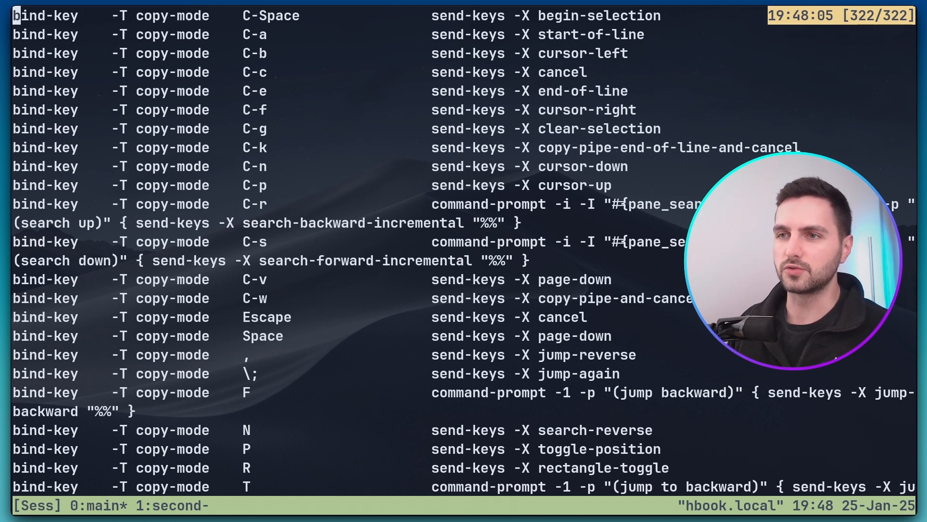
- Search the key-binding list for 'split'
key(ctrl+d)
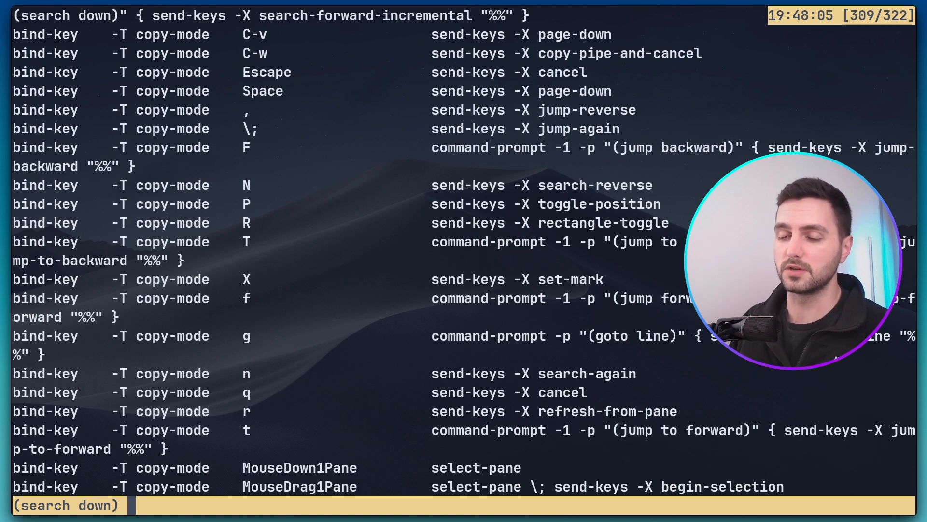
text(split)
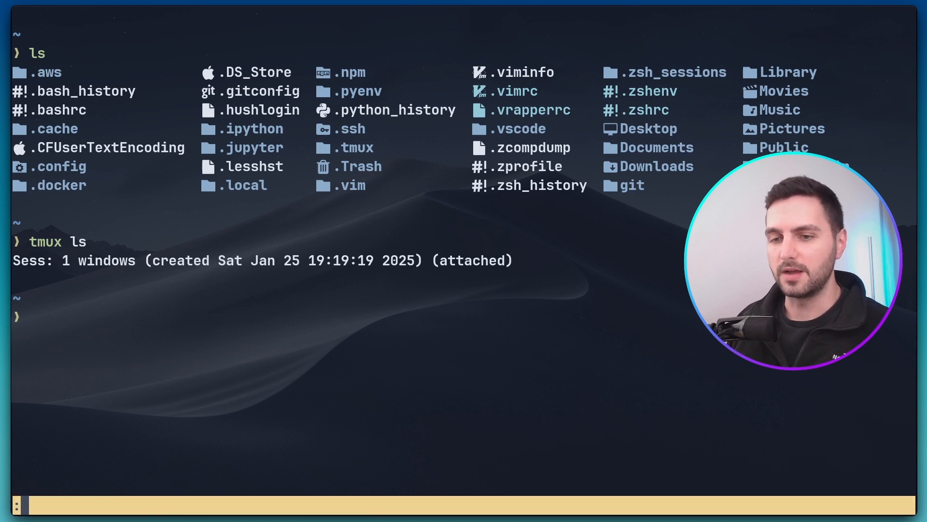
- Run list-commands from the tmux command prompt to show all commands
text(list-comman)
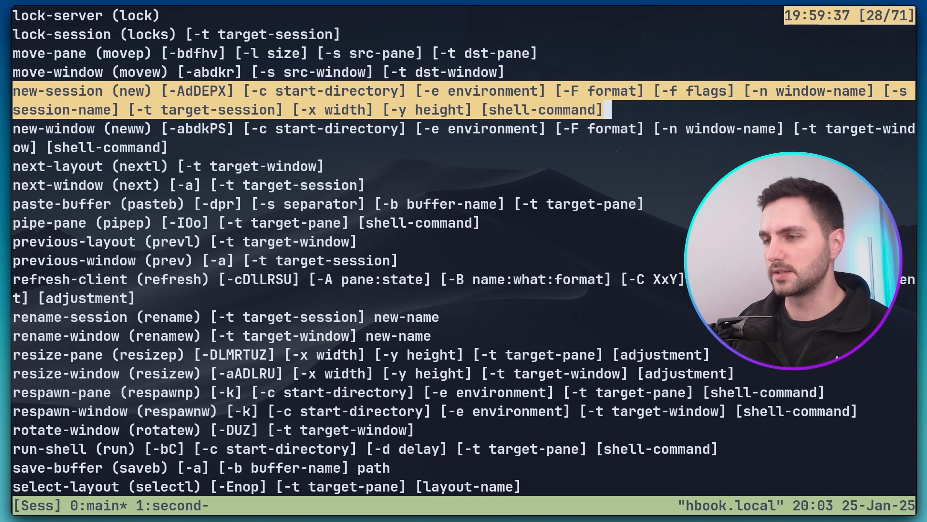
- Leave the command list and run new -s Sess to create the Sess session
key(q)
text(new -s)
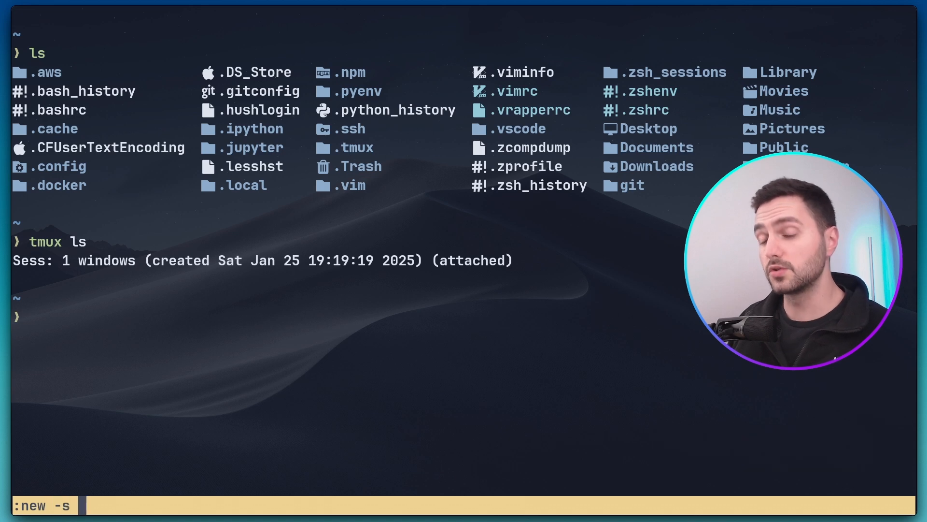
text(S)
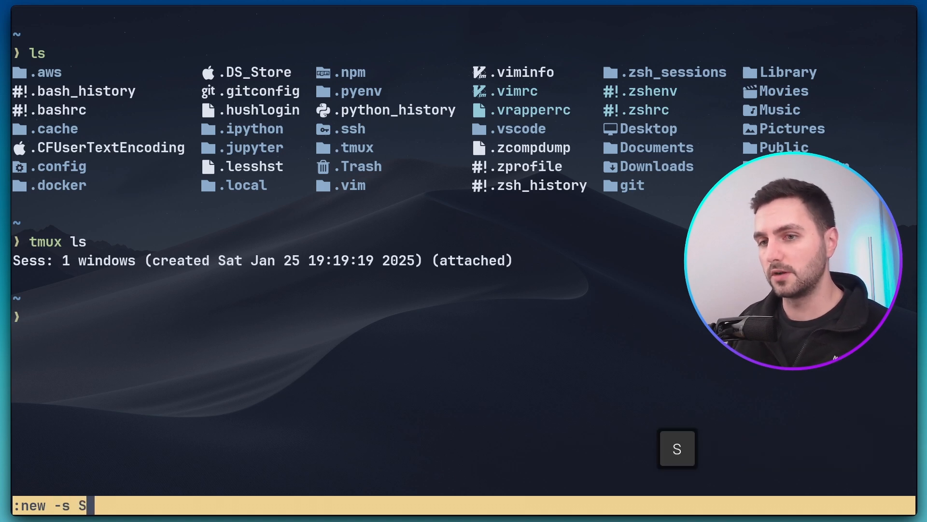
text(ess)
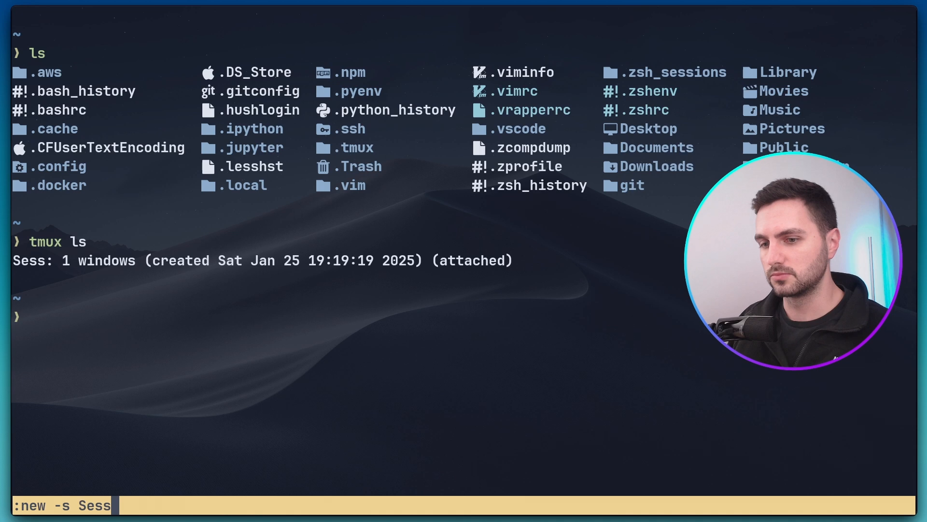
key(Return)
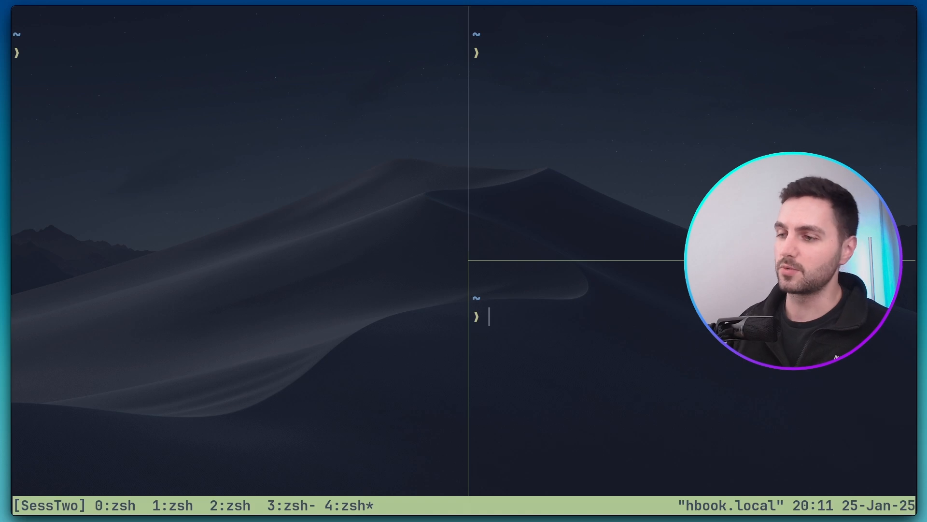
- Kill the lower-right pane, then detach from the SessTwo session
key(ctrl+b)
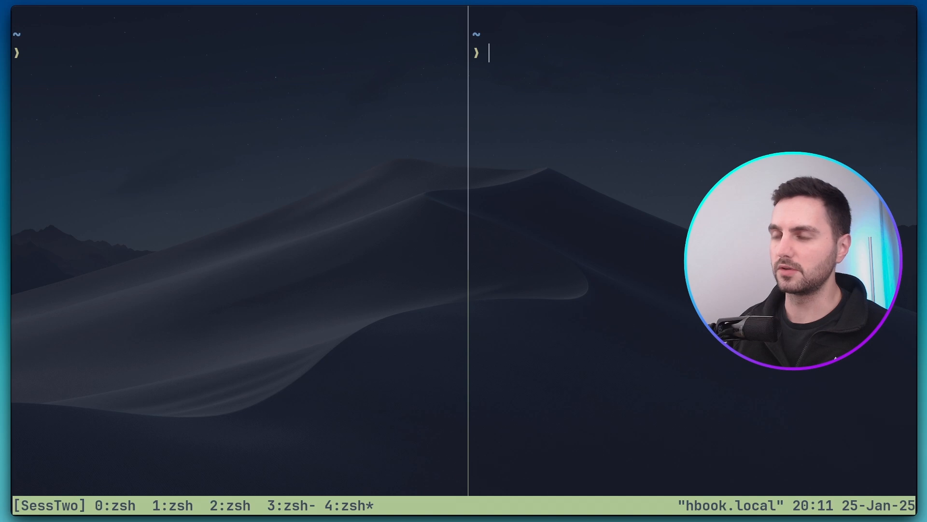
key(b)
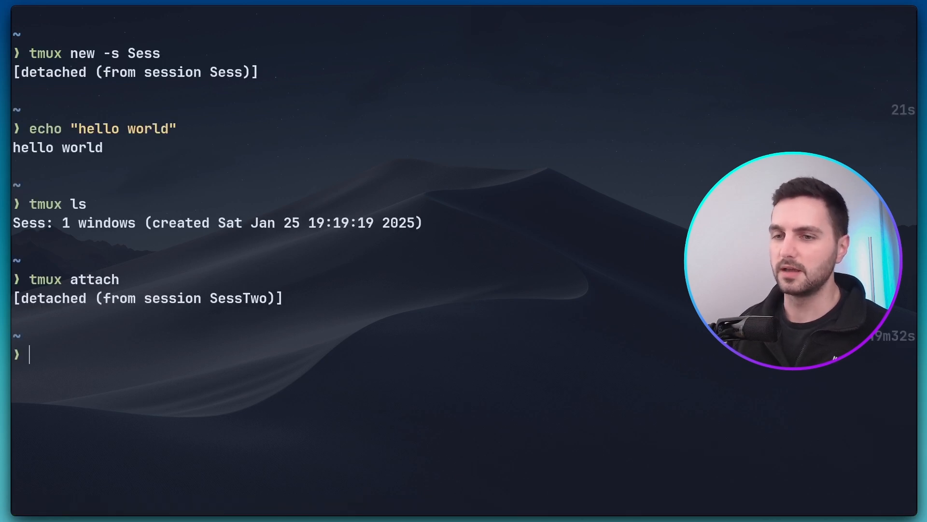
- Shut down the server with tmux kill-server, then confirm with tmux ls that no server runs
text(tmux kill-server && rm -rf /tmp/tmux-*)
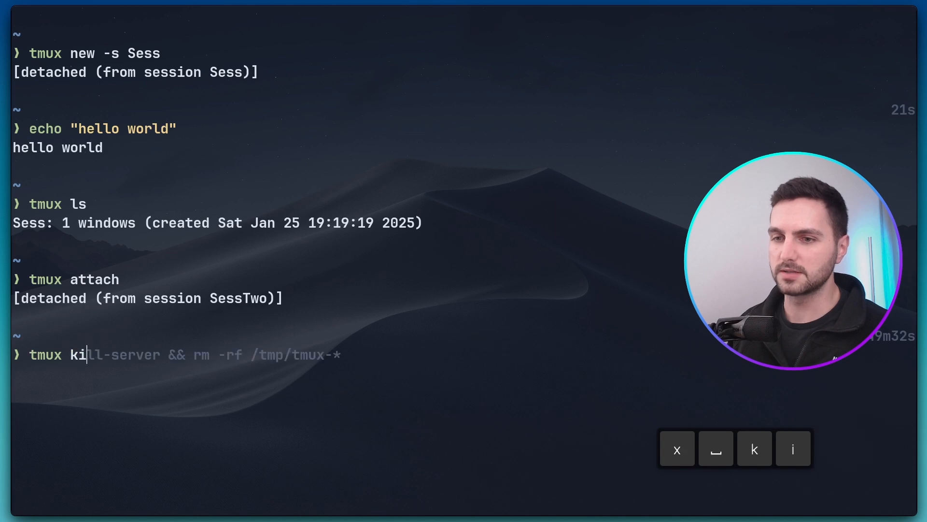
text(ll-server)
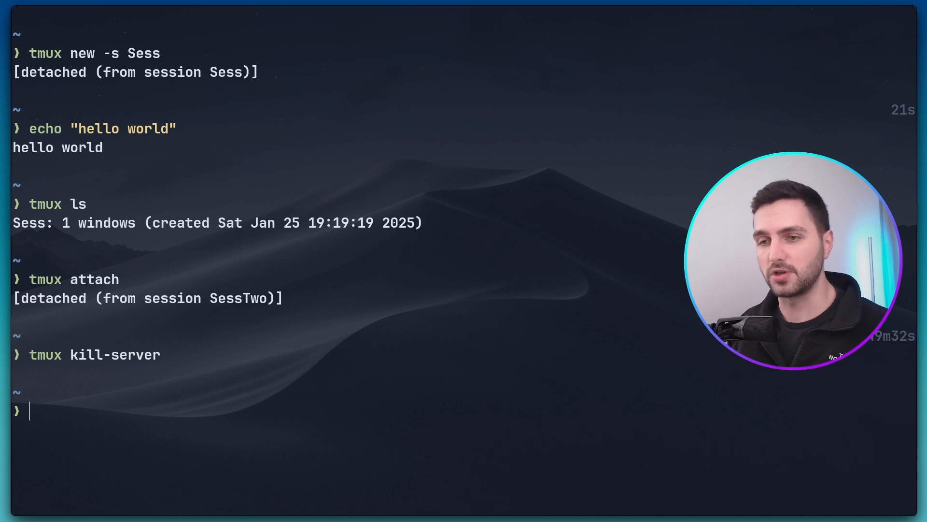
text(tmux ls)
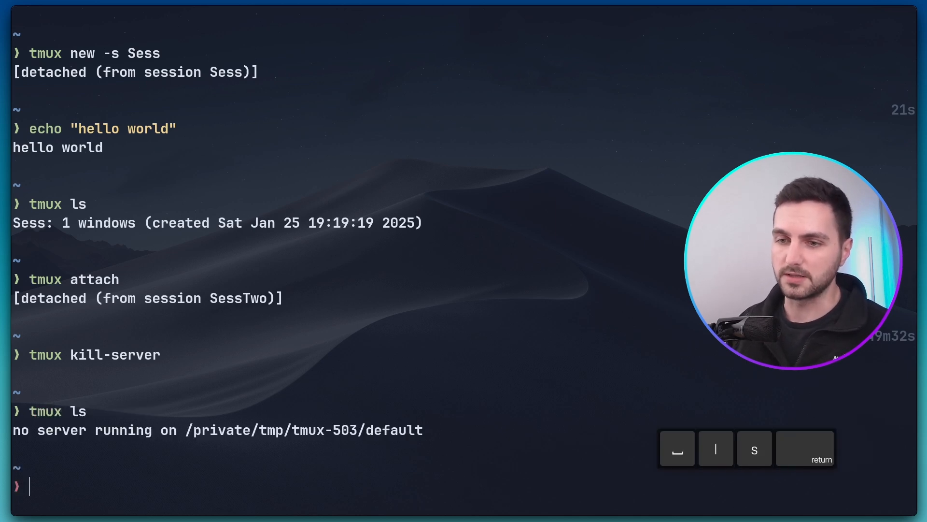